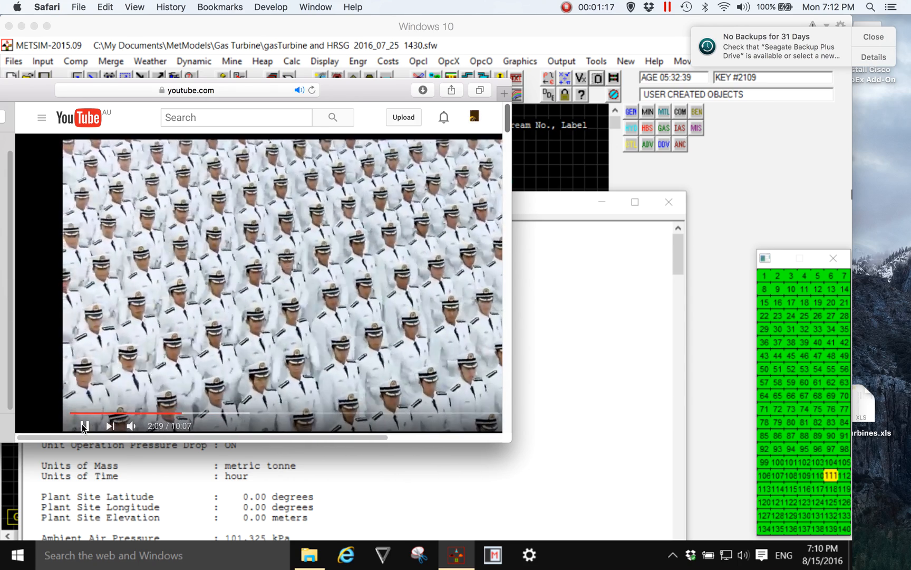
Pause the YouTube video in Safari so the METSIM case definition report is visible.
{"action": "left_click", "coordinate": [85, 425]}
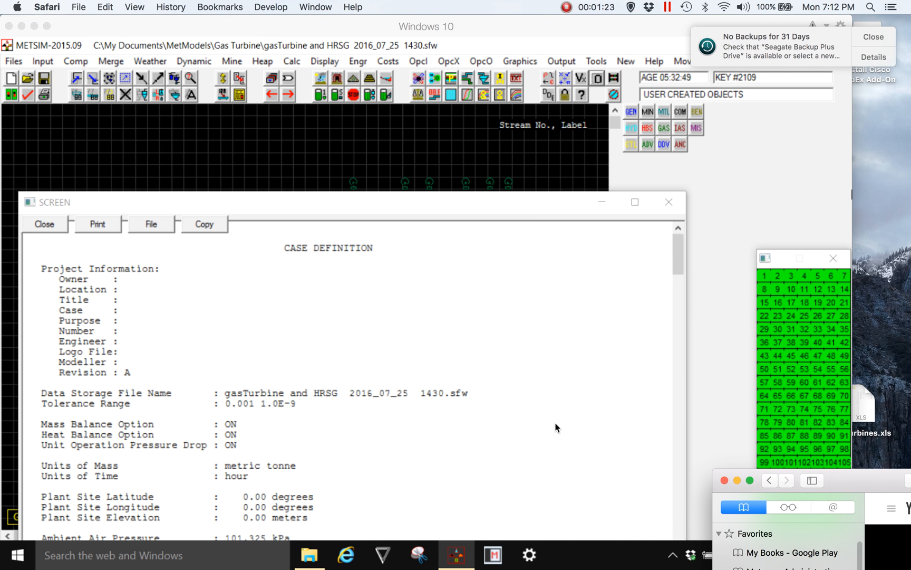
{"action": "mouse_move", "coordinate": [551, 423]}
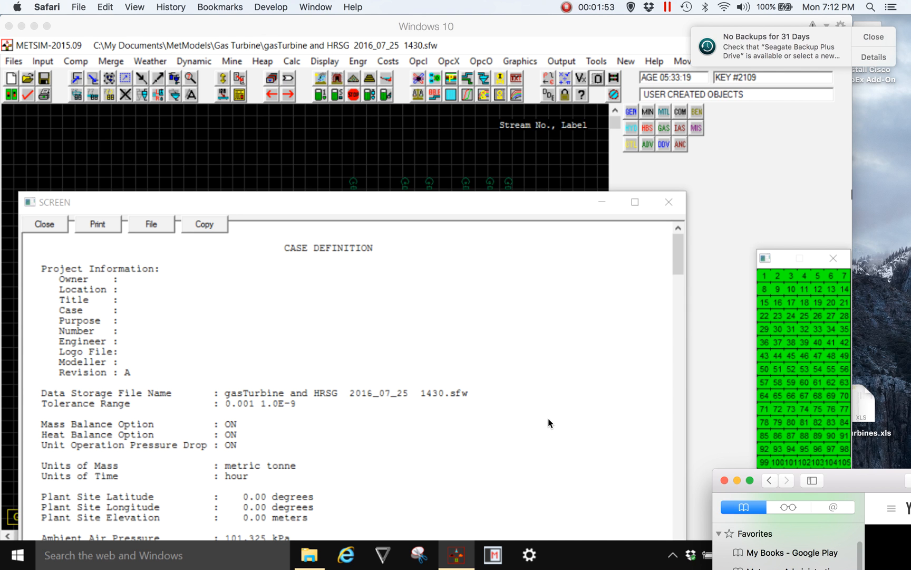
{"action": "mouse_move", "coordinate": [529, 361]}
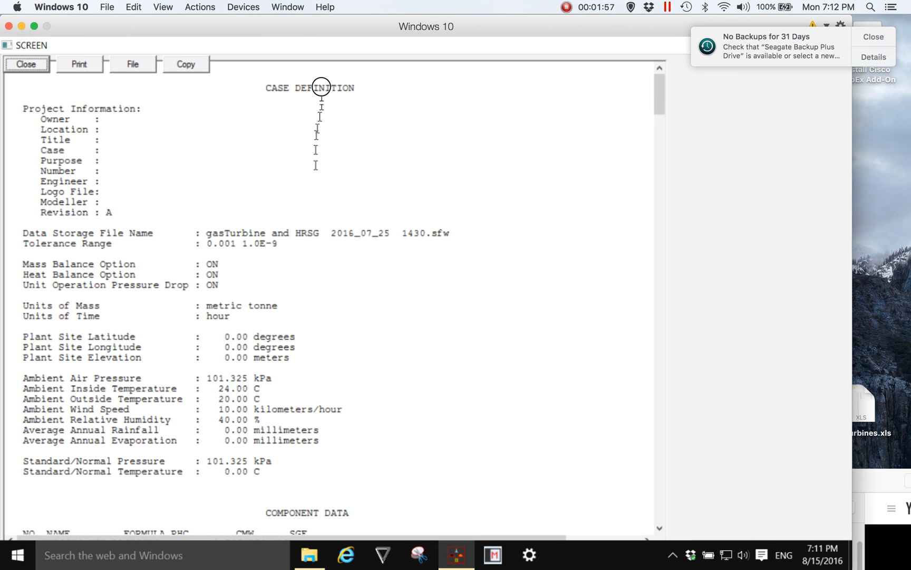
{"action": "mouse_move", "coordinate": [104, 52]}
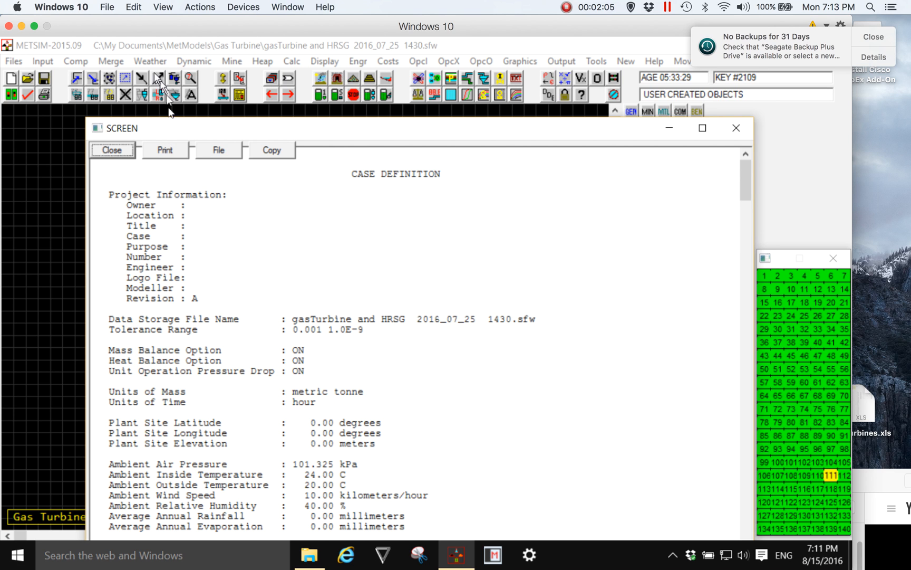
{"action": "mouse_move", "coordinate": [216, 135]}
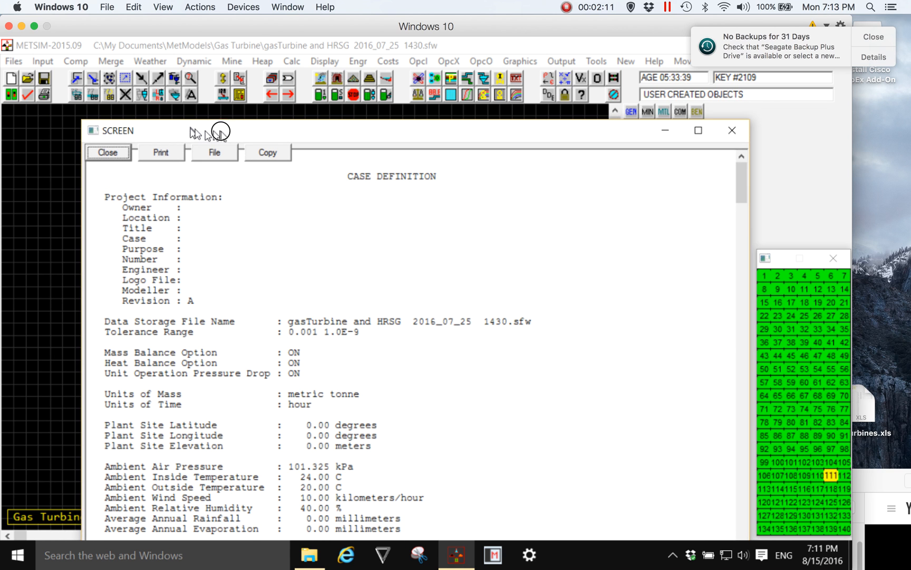
Open METSIM's Output menu listing the printable reports, including all input data.
{"action": "left_click", "coordinate": [560, 61]}
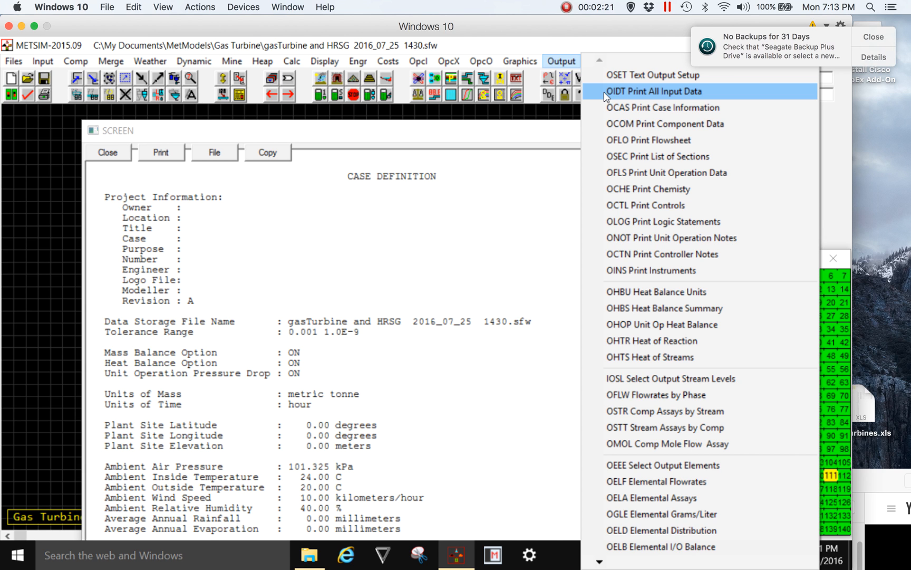
{"action": "mouse_move", "coordinate": [667, 96]}
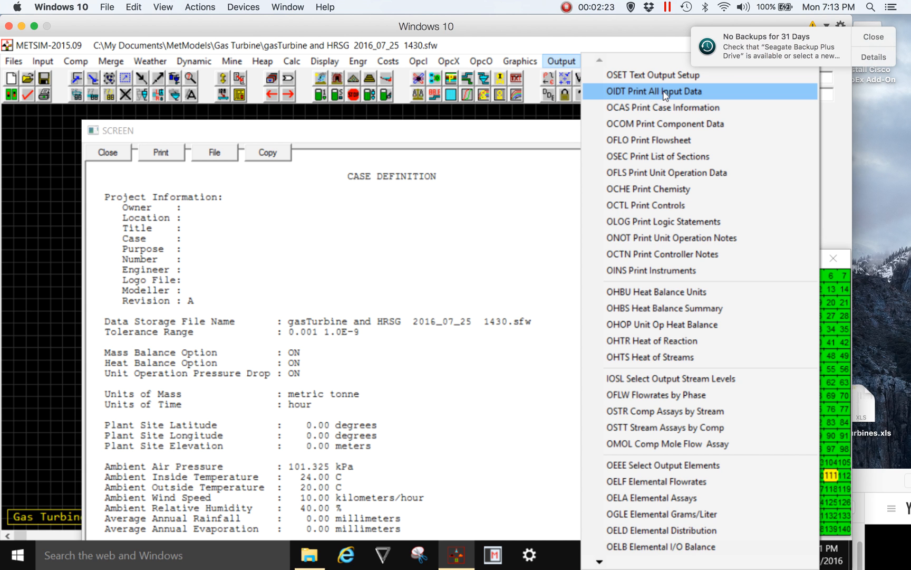
{"action": "mouse_move", "coordinate": [644, 98]}
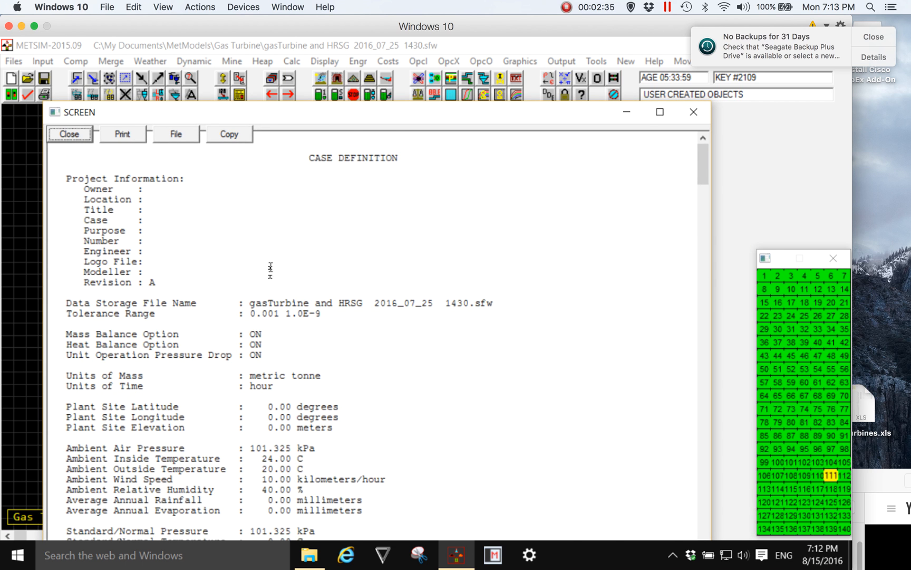
Scroll through the Component Data and Flowsheet Unit Operation Data sections, then close the report.
{"action": "scroll", "scroll_direction": "down", "scroll_amount": 3}
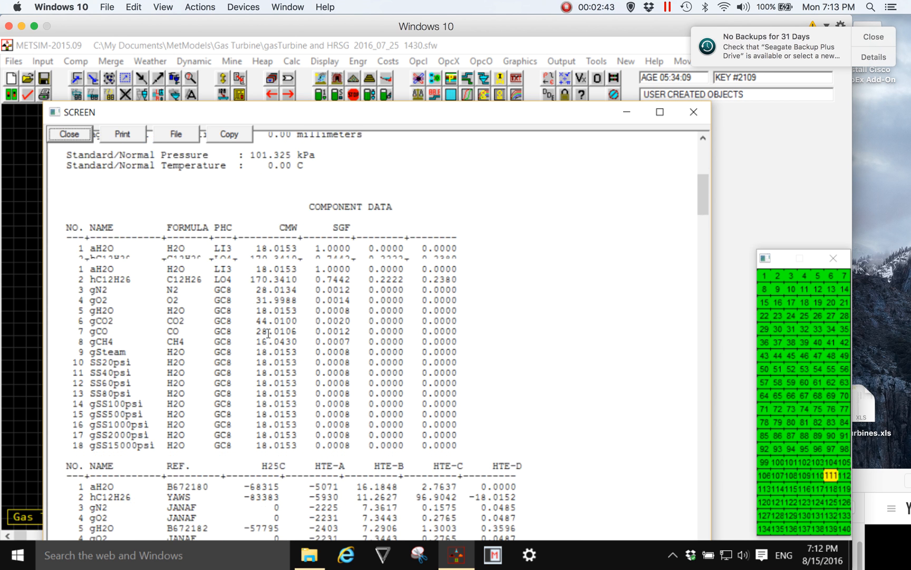
{"action": "scroll", "scroll_direction": "down", "scroll_amount": 3}
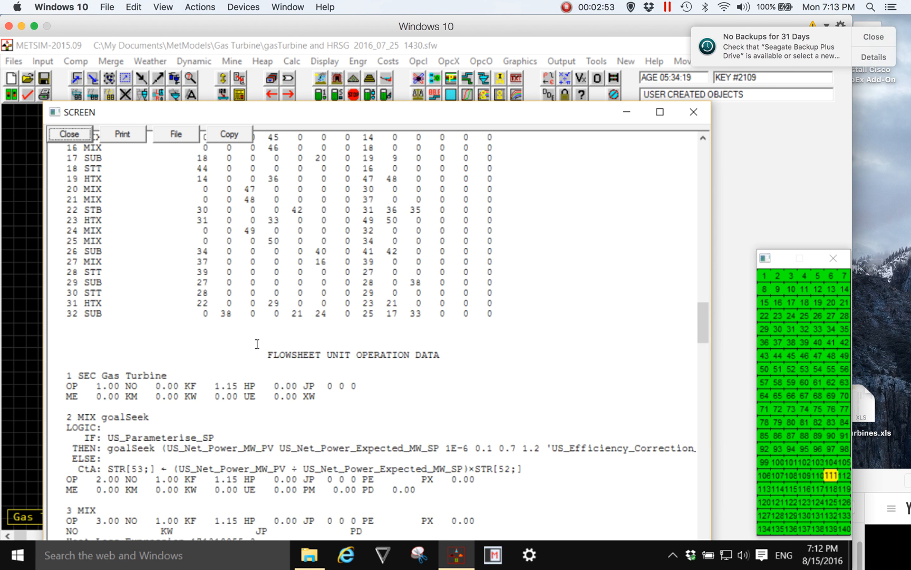
{"action": "scroll", "scroll_direction": "down", "scroll_amount": 3}
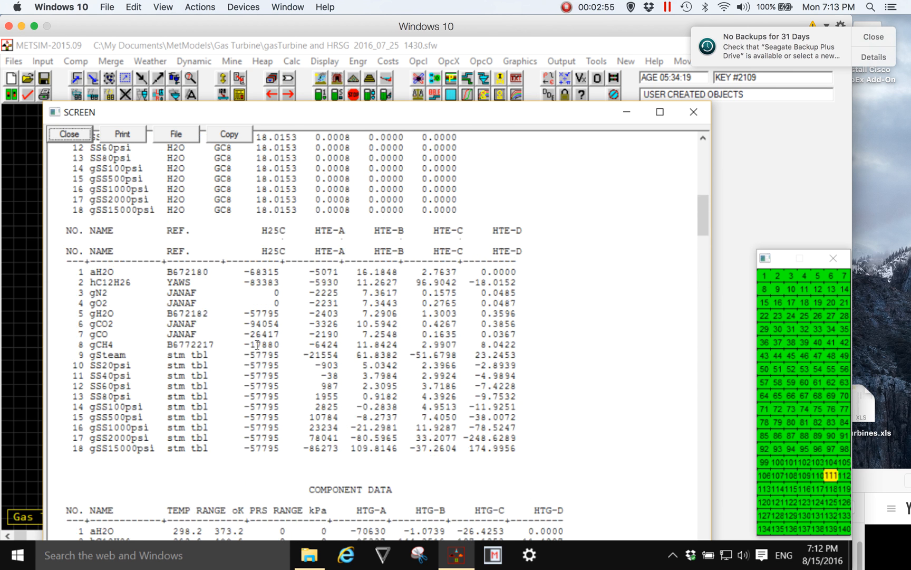
{"action": "scroll", "scroll_direction": "down", "scroll_amount": 3}
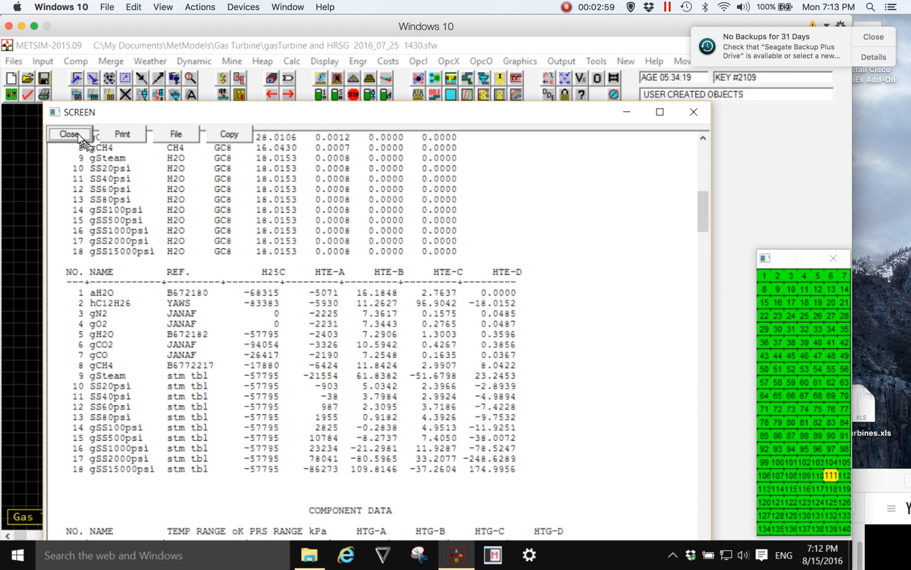
{"action": "left_click", "coordinate": [69, 133]}
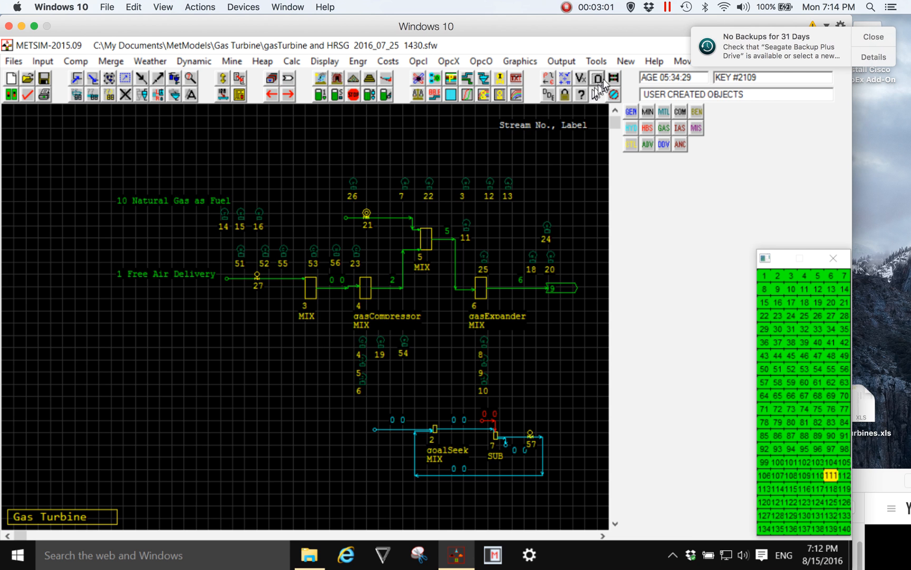
Show the User-Created Objects list with the gas turbine data matrix and scalar variables.
{"action": "left_click", "coordinate": [596, 78]}
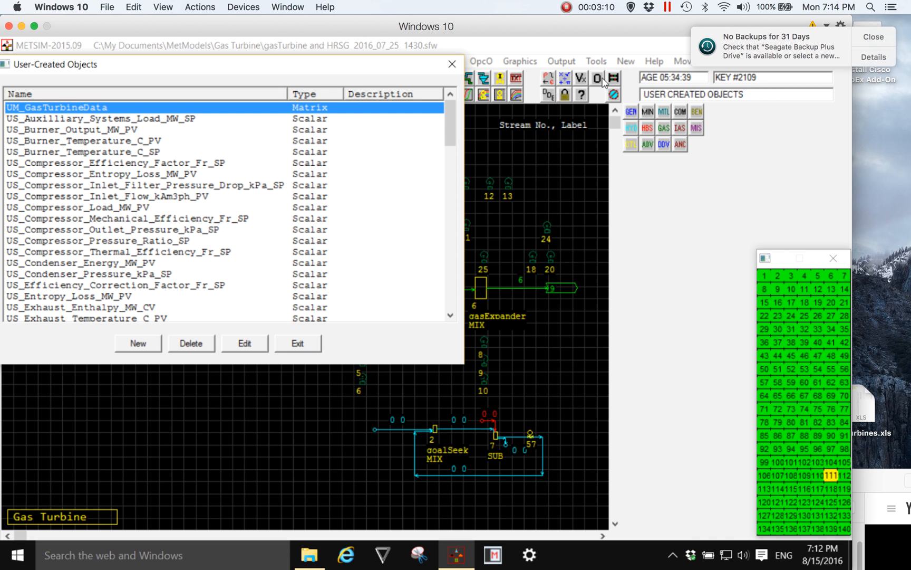
{"action": "mouse_move", "coordinate": [445, 144]}
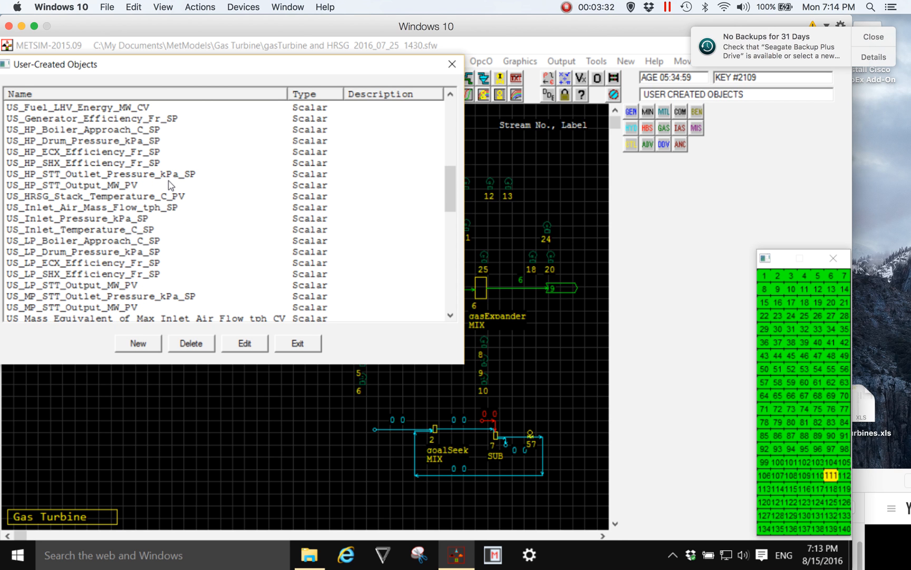
{"action": "scroll", "scroll_direction": "down", "scroll_amount": 3}
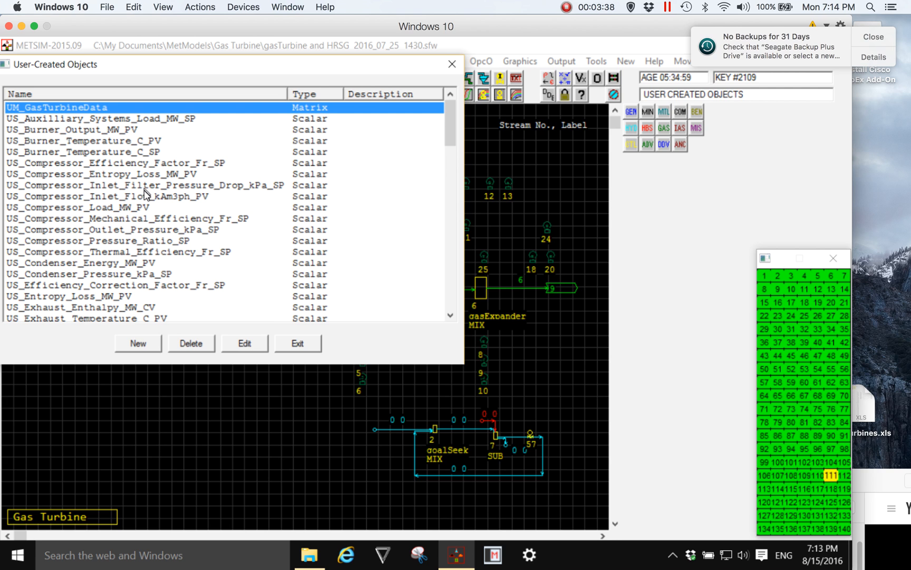
{"action": "mouse_move", "coordinate": [139, 226]}
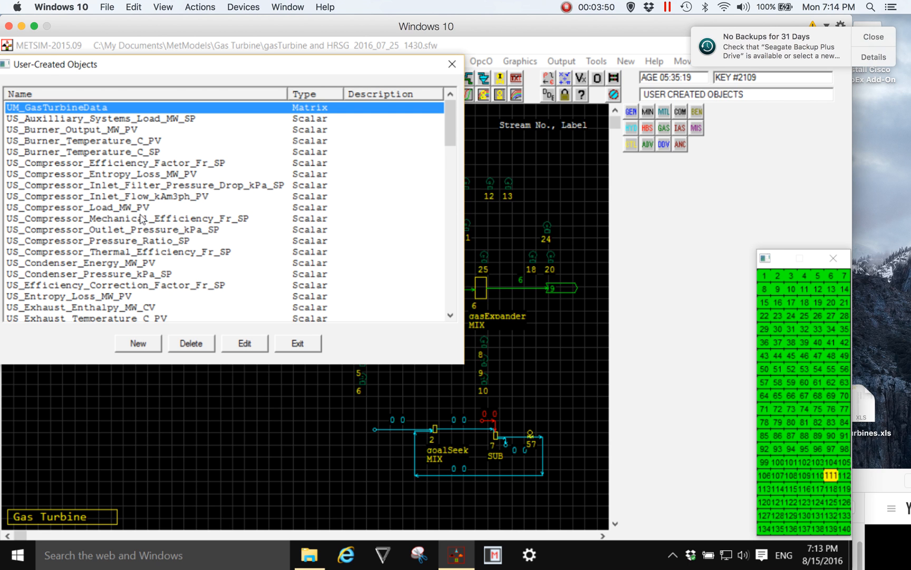
{"action": "mouse_move", "coordinate": [140, 205]}
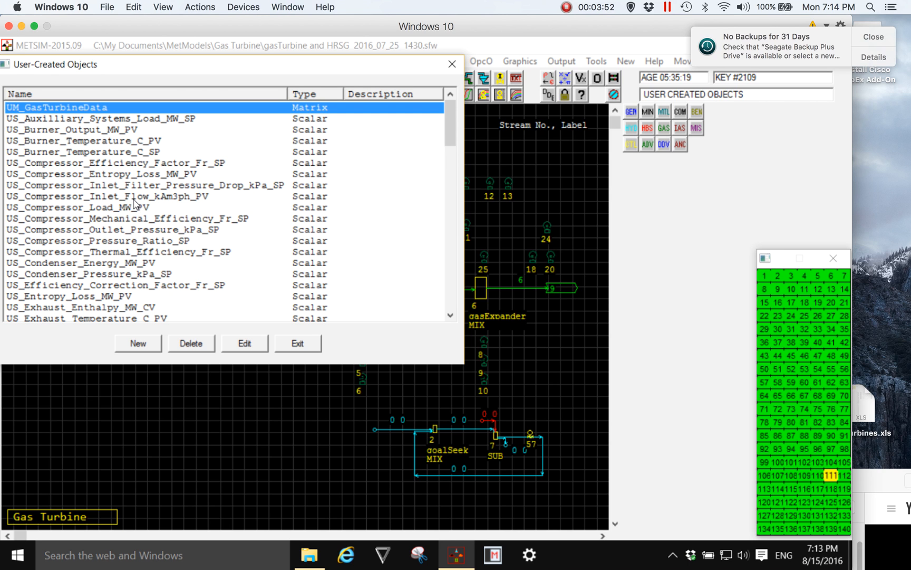
{"action": "left_click", "coordinate": [99, 118]}
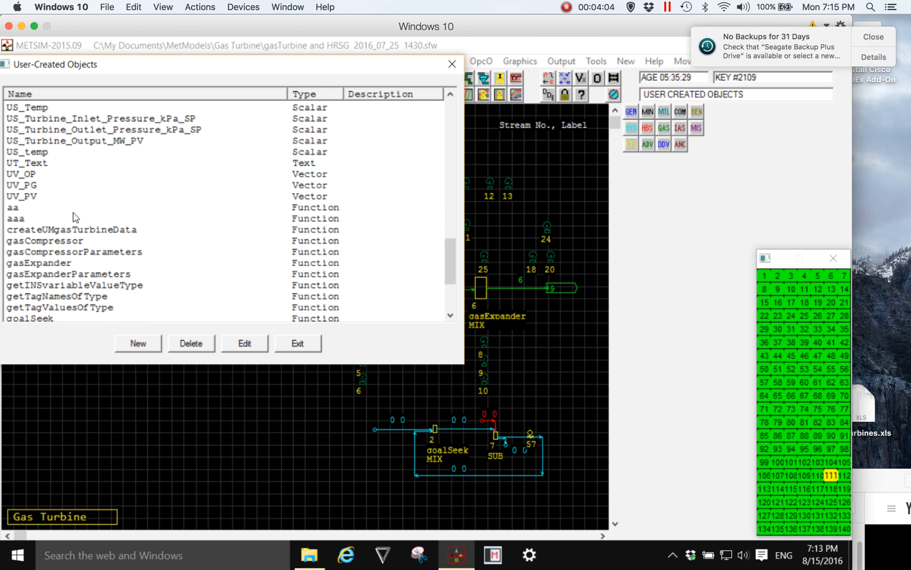
{"action": "left_click", "coordinate": [45, 240]}
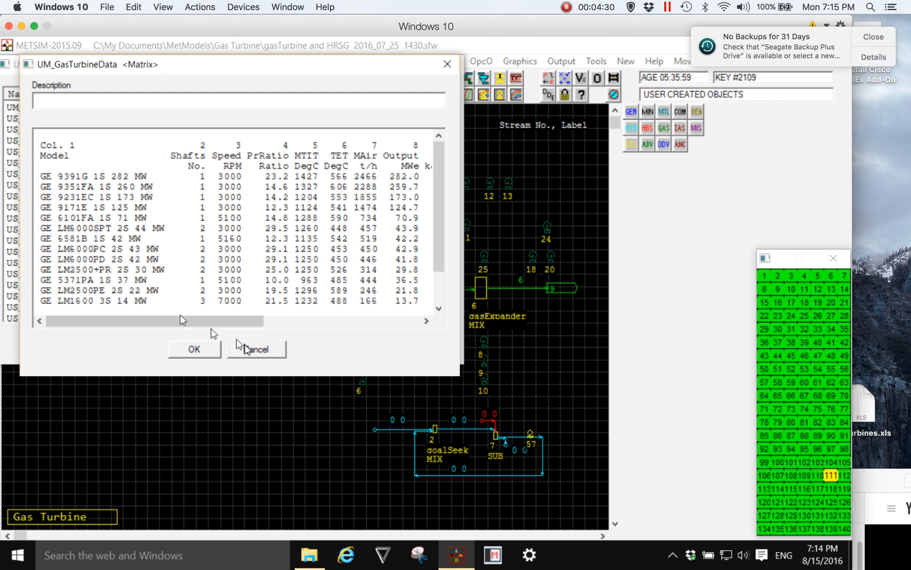
{"action": "left_click", "coordinate": [255, 349]}
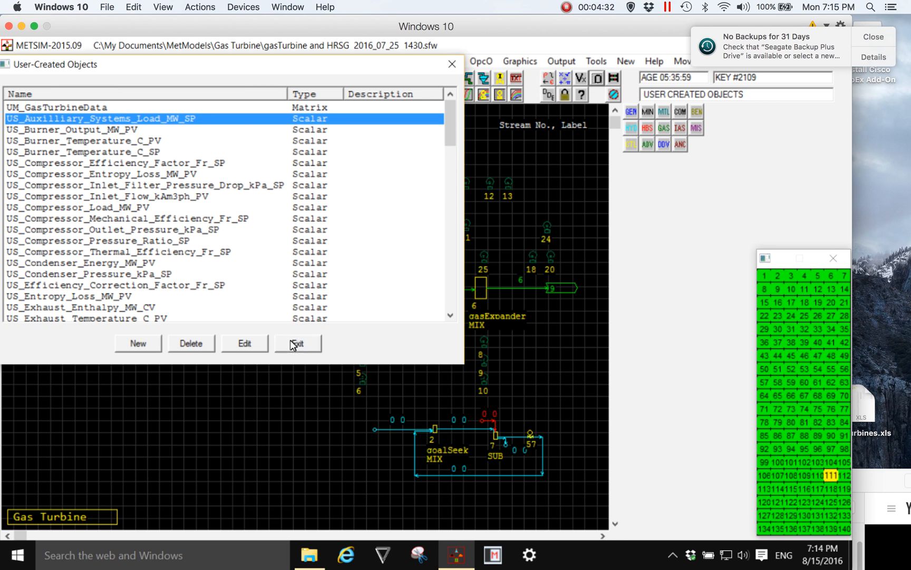